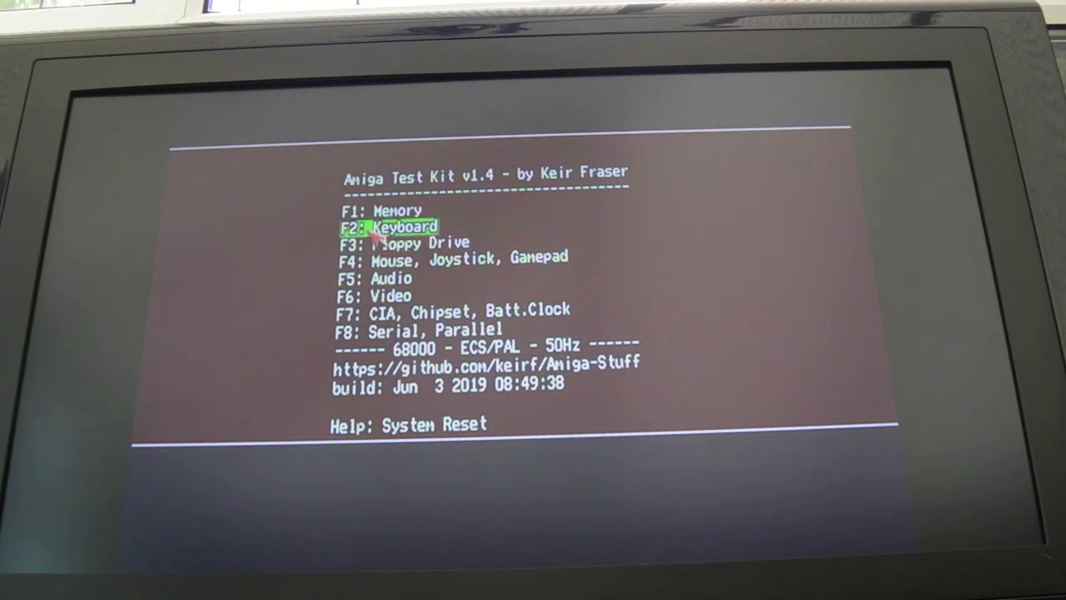
Boot from the hard drive to the Workbench window listing Ram Disk, Workbench, Documents, Storage and Games.
{"action": "key", "text": "F1"}
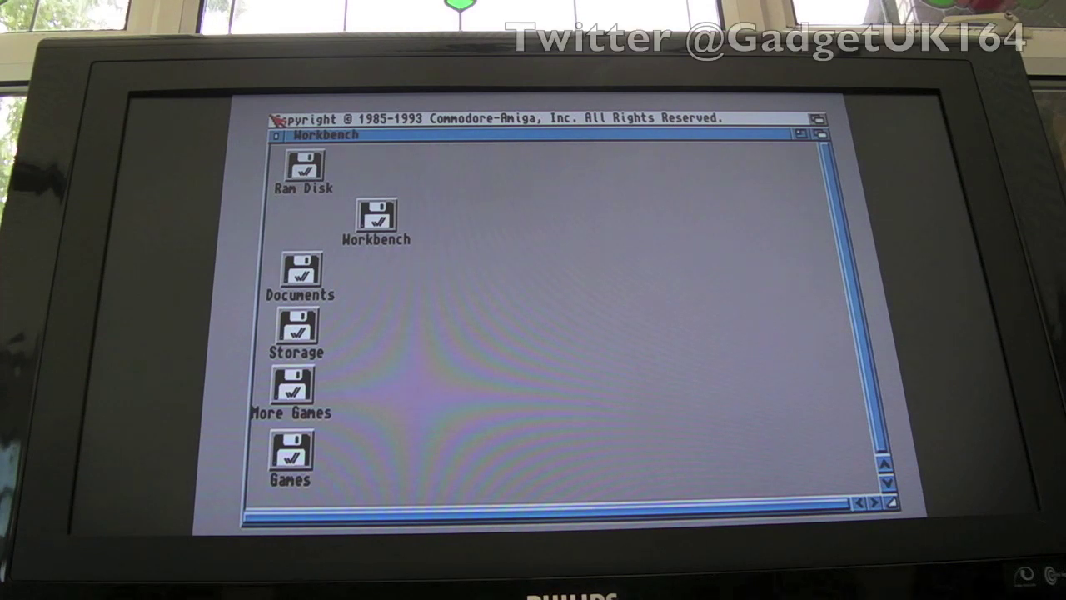
{"action": "mouse_move", "coordinate": [679, 267]}
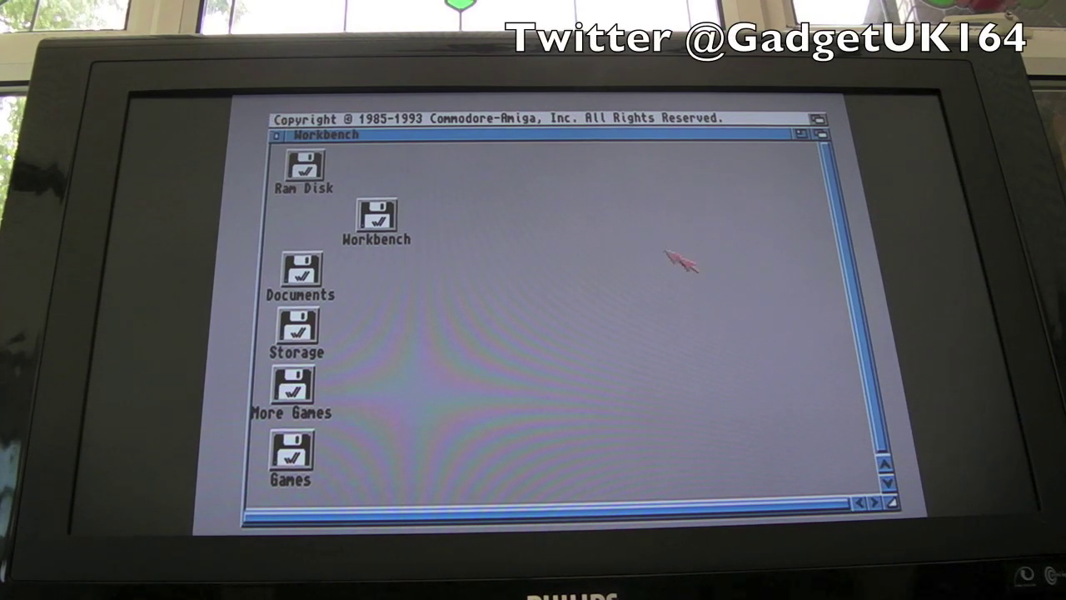